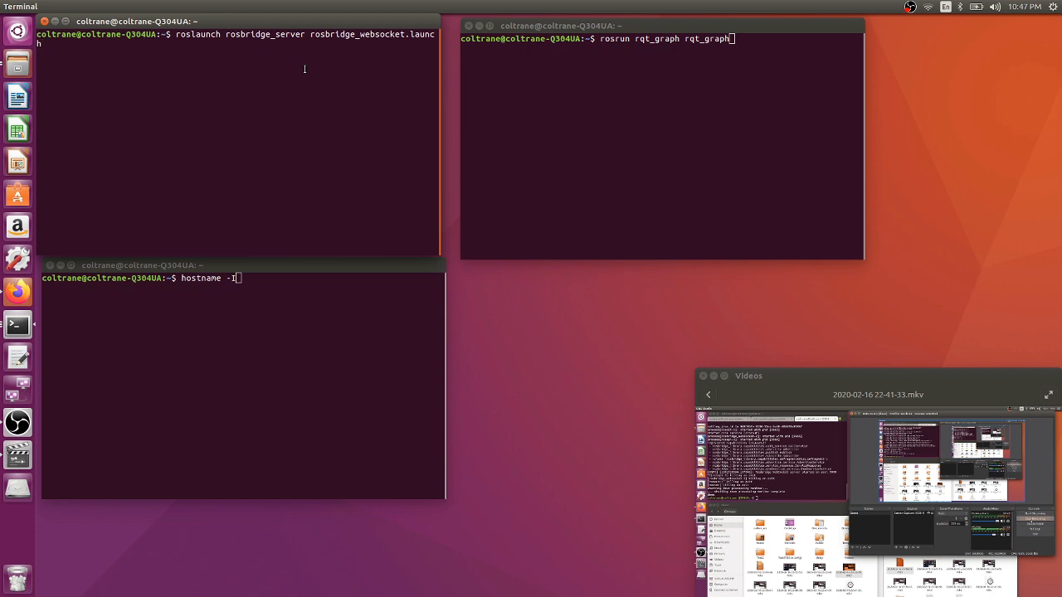
Run roslaunch rosbridge_server rosbridge_websocket.launch to start the websocket server on port 9090
key(Return)
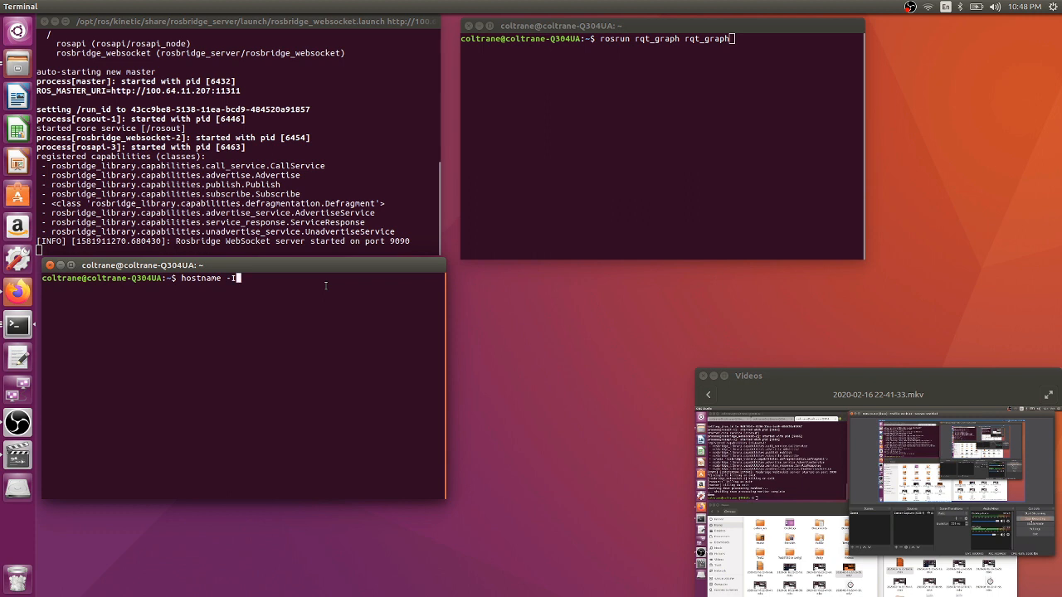
Run hostname -I to show 100.64.11.207, then start rqt_graph showing /rosbridge_websocket and /rosapi
key(Return)
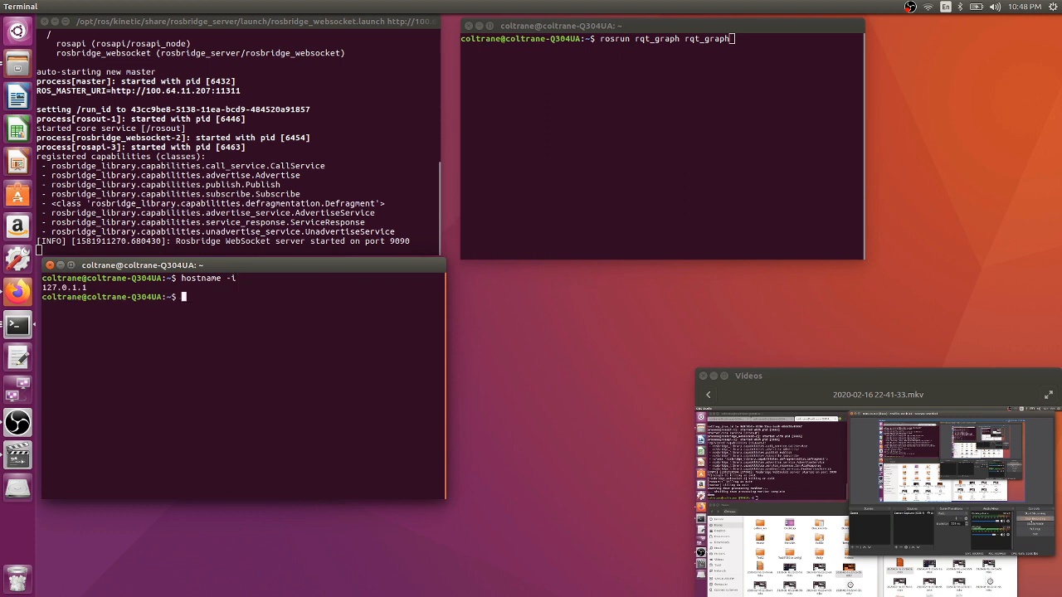
text(hostname -I)
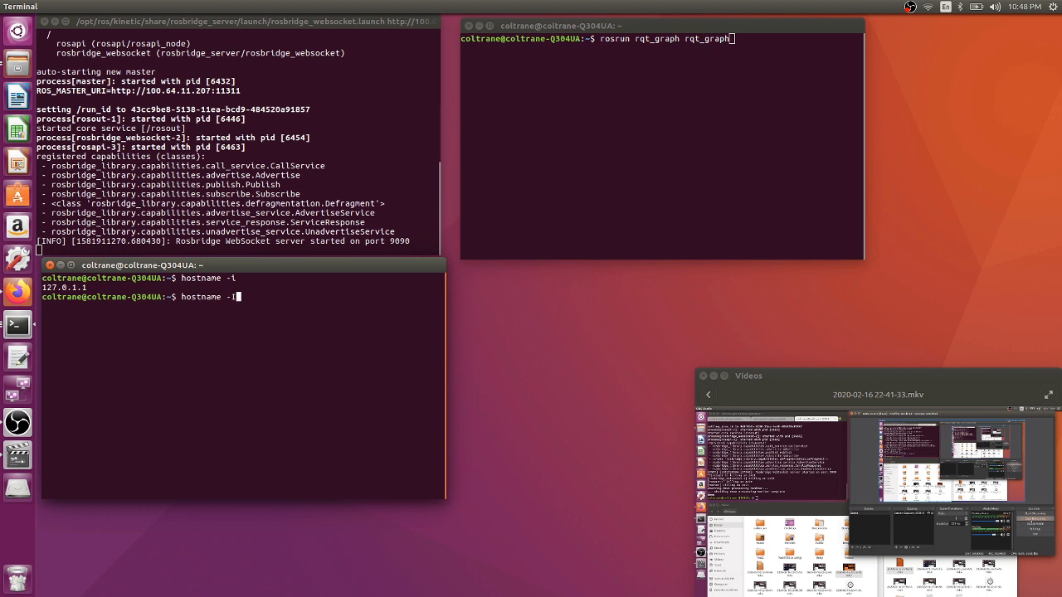
key(Return)
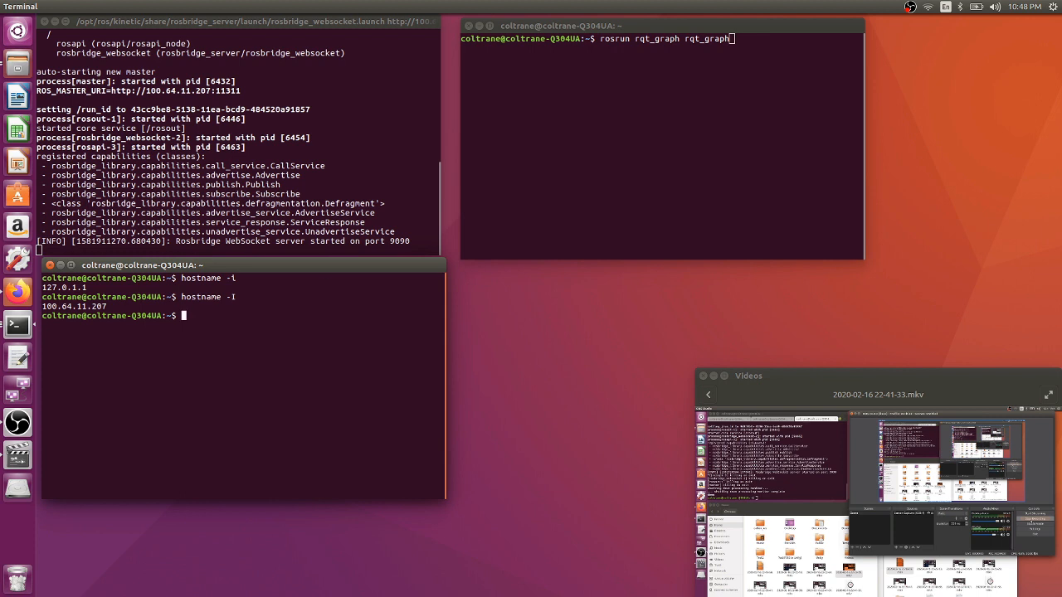
key(Return)
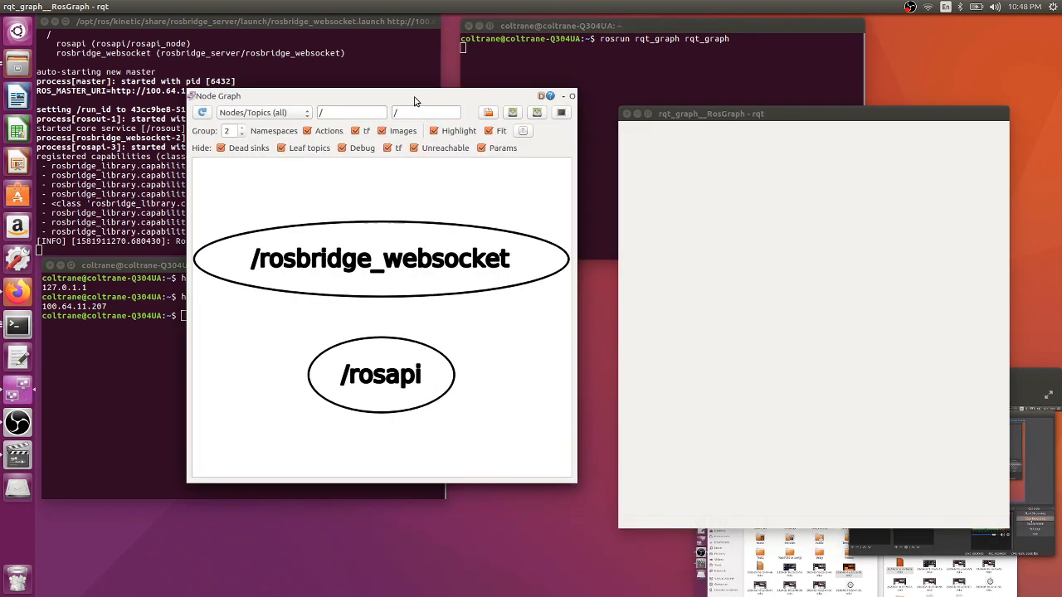
mouse_move(428, 274)
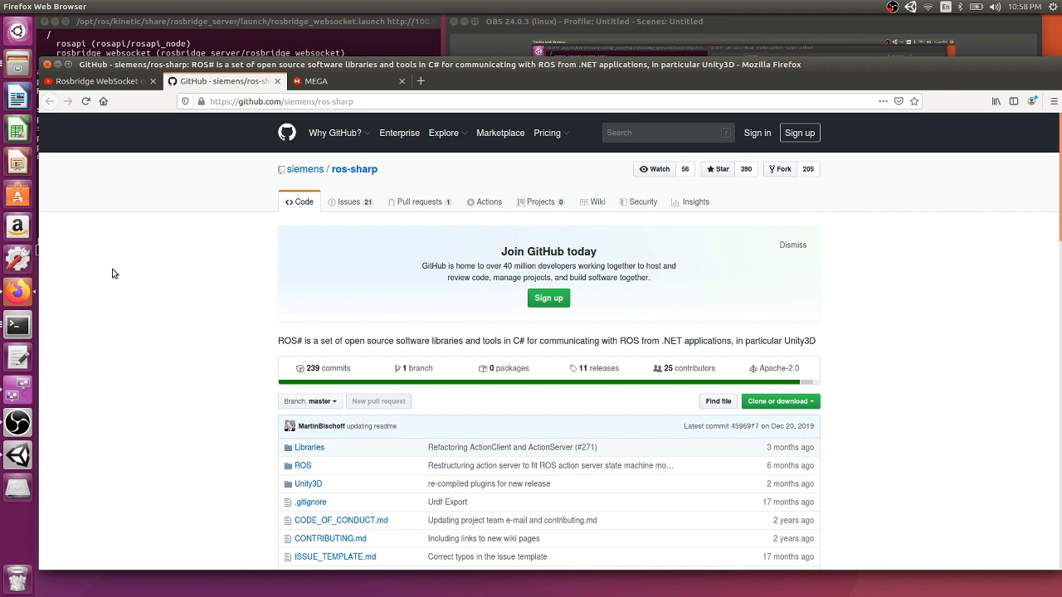
Switch to Firefox showing the siemens/ros-sharp GitHub repository
click(17, 422)
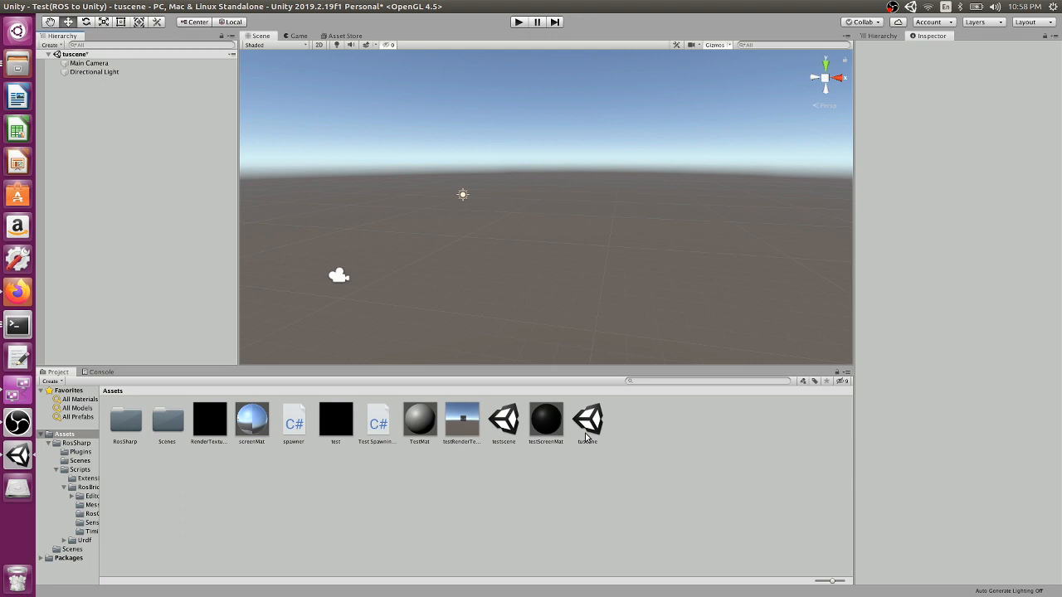
mouse_move(648, 217)
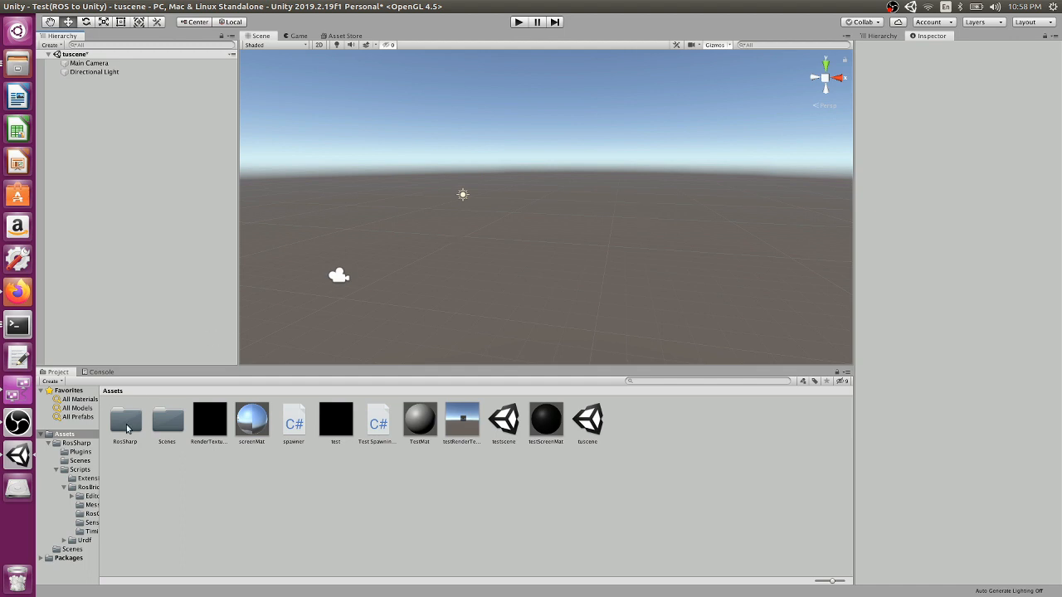
mouse_move(166, 429)
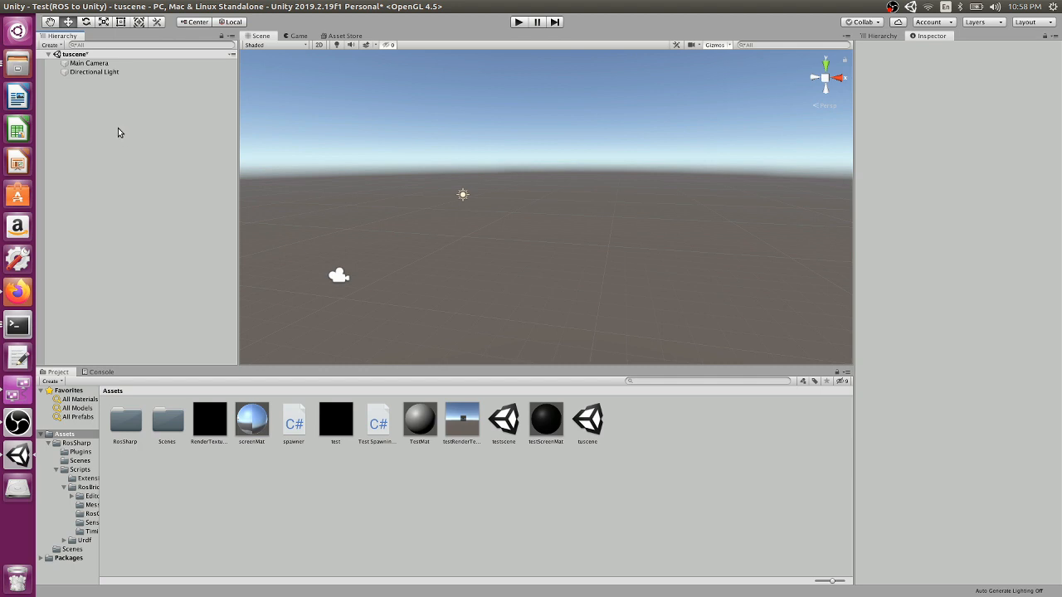
Create an empty GameObject in the Hierarchy named RosConnector and select it
right_click(120, 133)
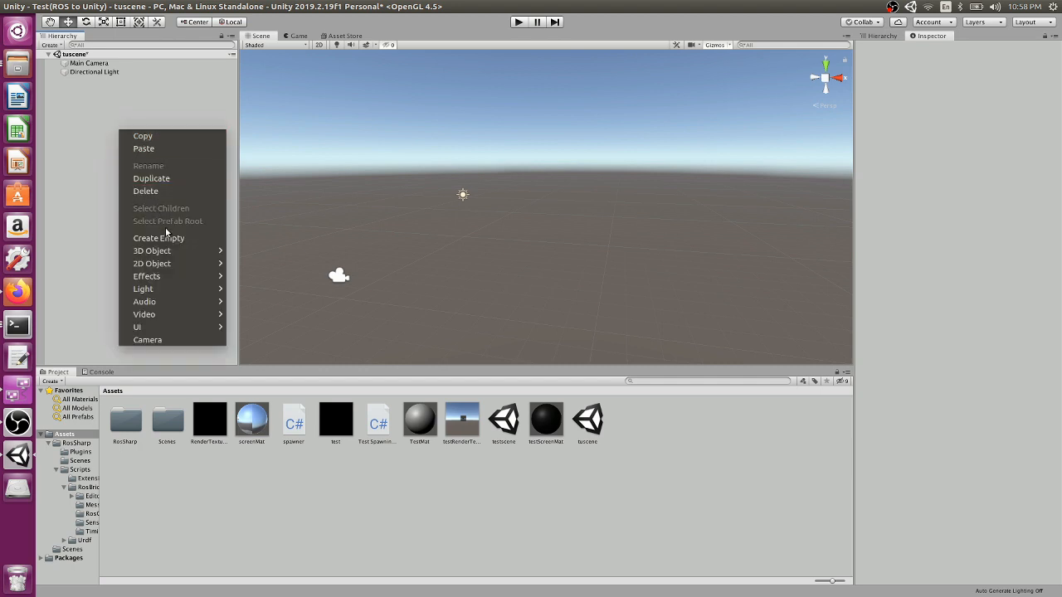
click(159, 239)
text(RosConnector)
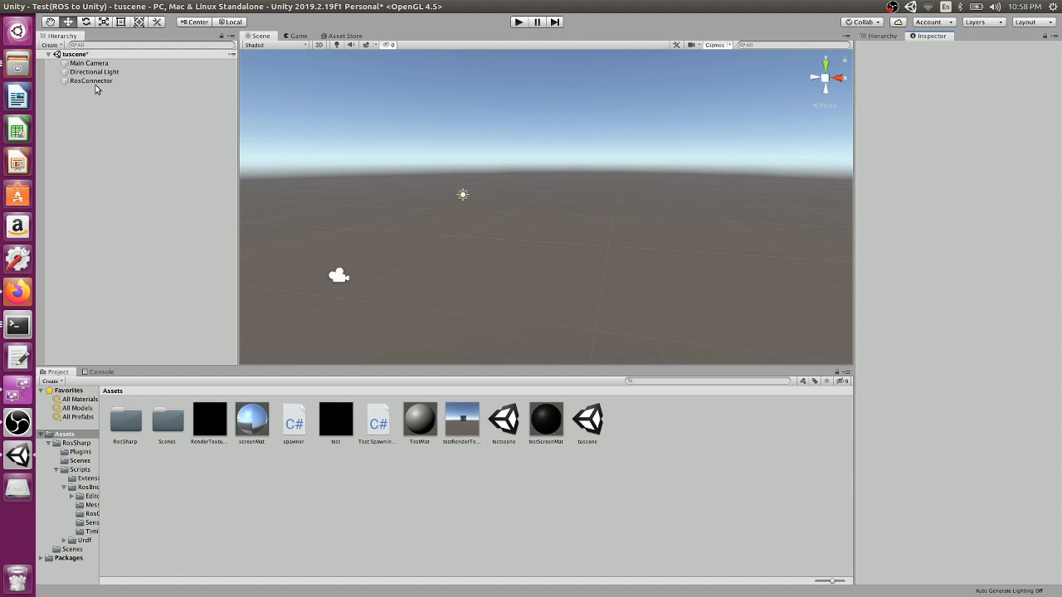
click(89, 79)
text(Ros)
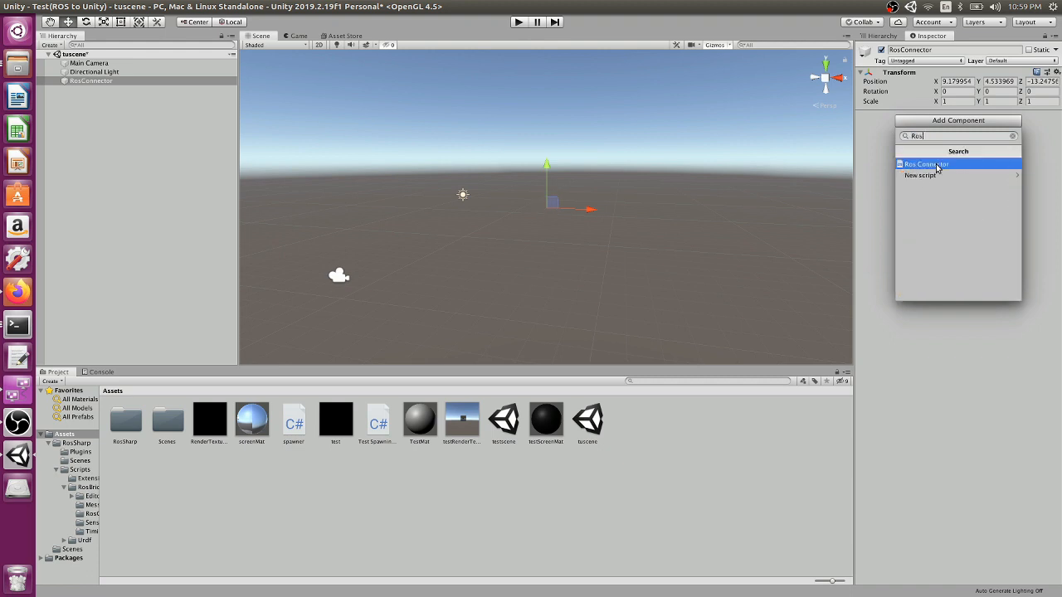
Attach the Ros Connector and Pose Stamped Subscriber components to RosConnector
click(926, 164)
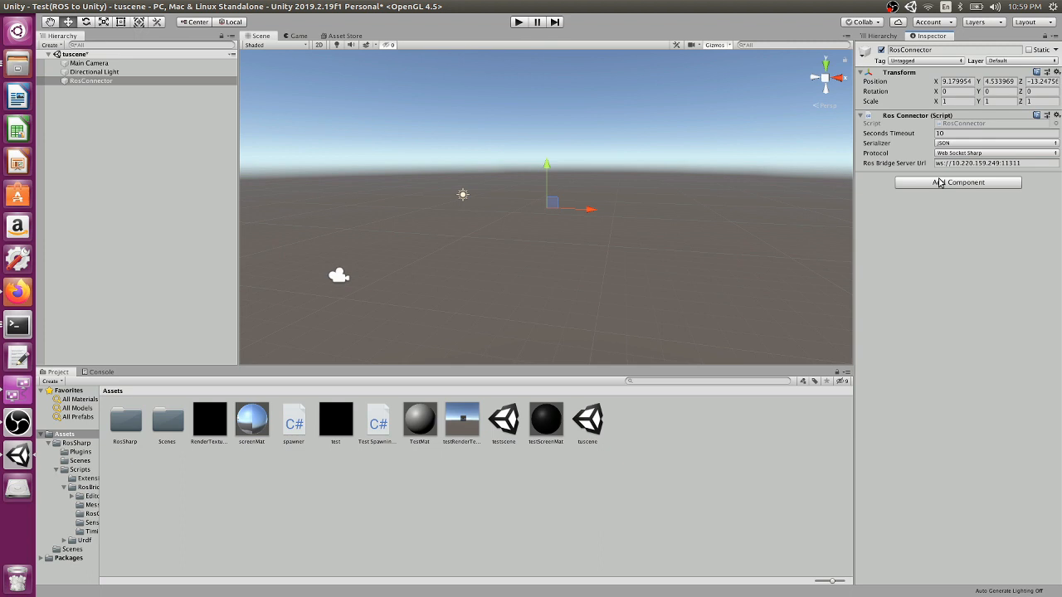
click(957, 181)
text(pos)
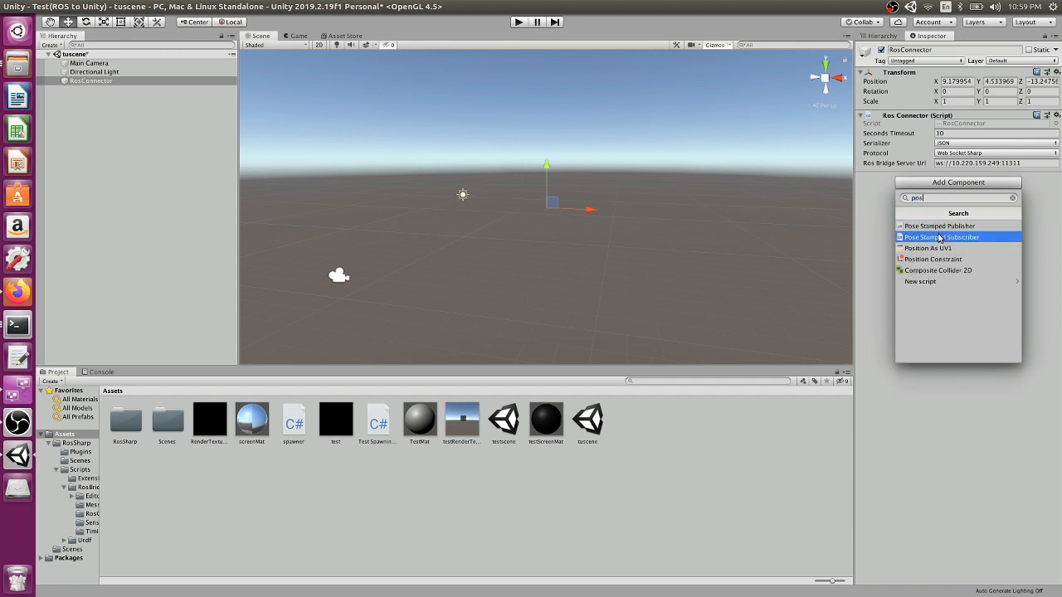
click(941, 237)
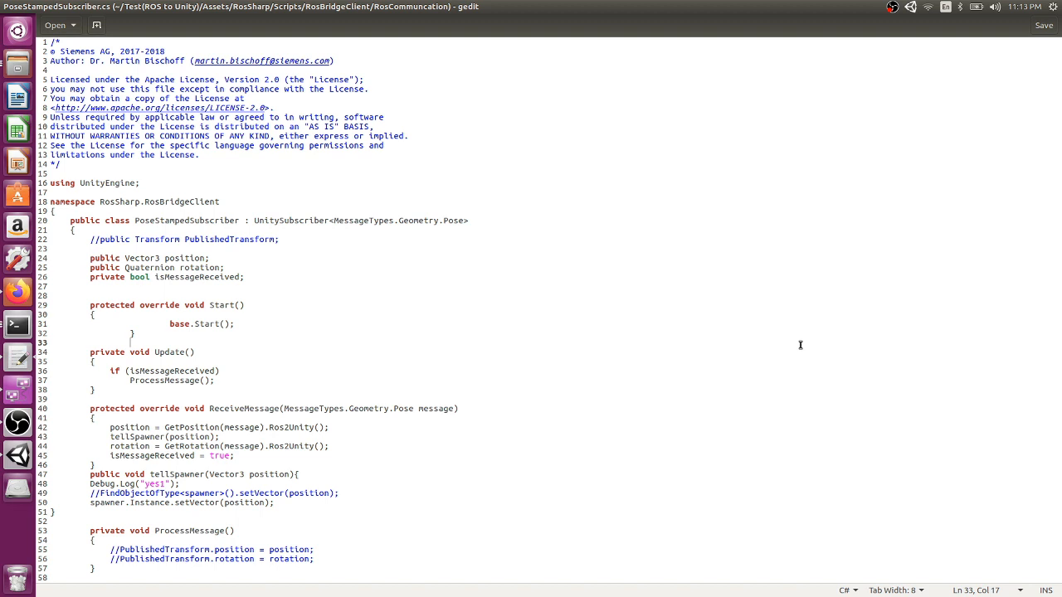
mouse_move(458, 216)
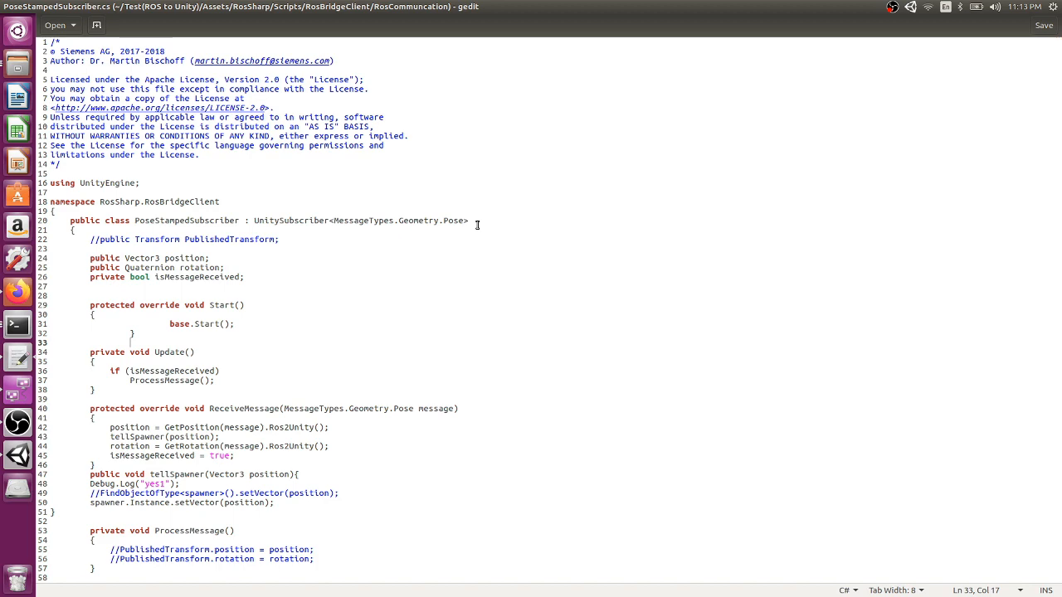
Scroll through PoseStampedSubscriber.cs over ReceiveMessage, ProcessMessage, GetPosition and GetRotation
scroll(down, 3)
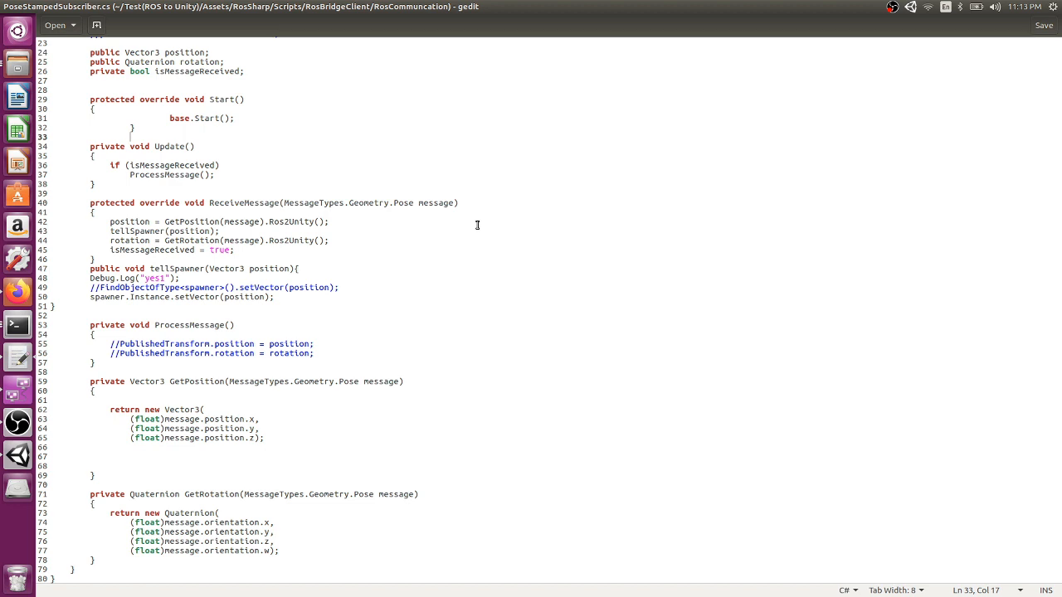
mouse_move(261, 492)
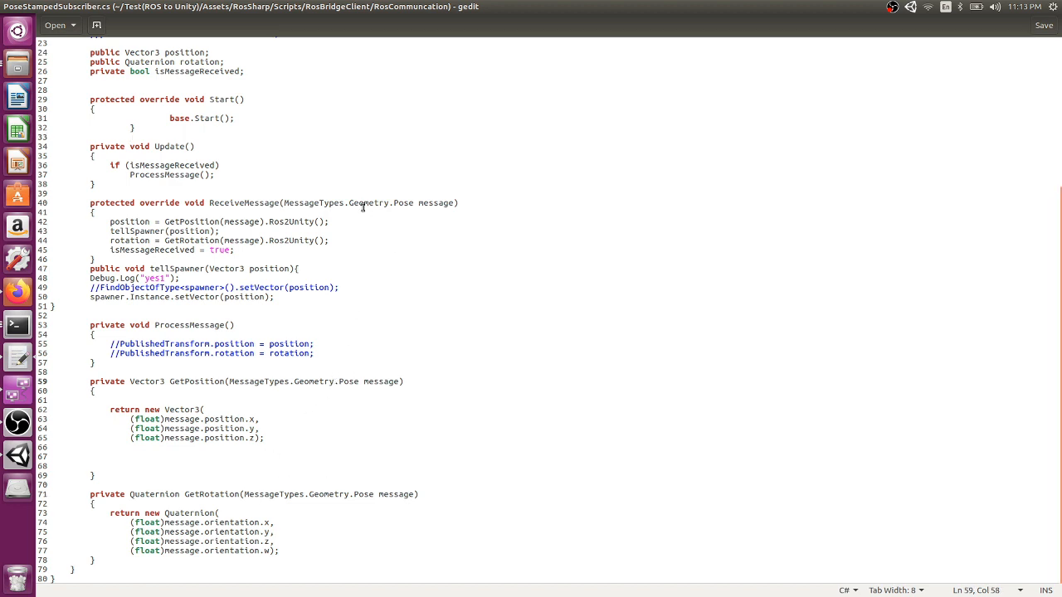
click(359, 203)
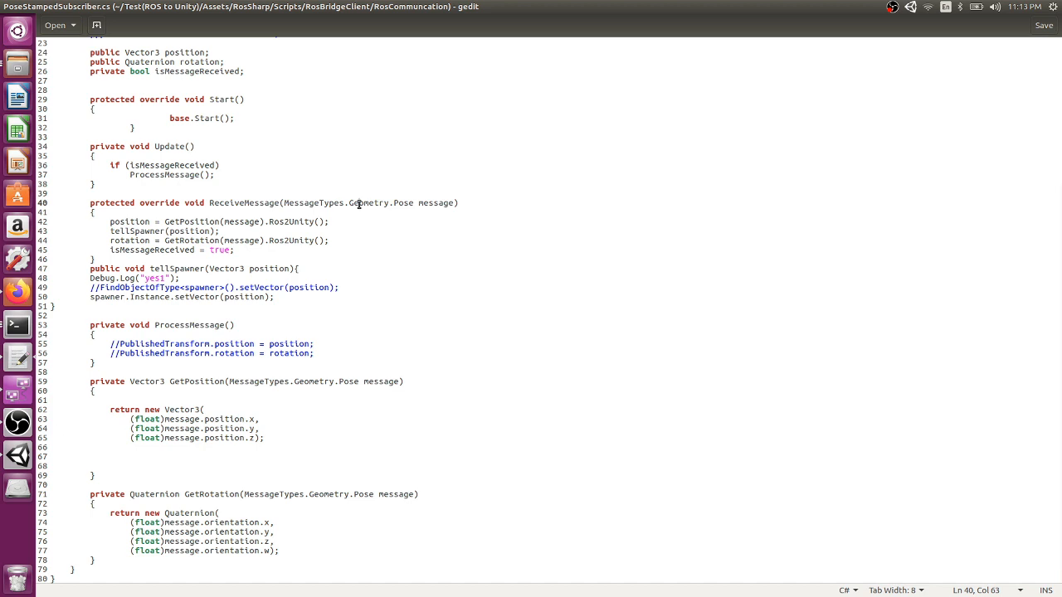
mouse_move(129, 212)
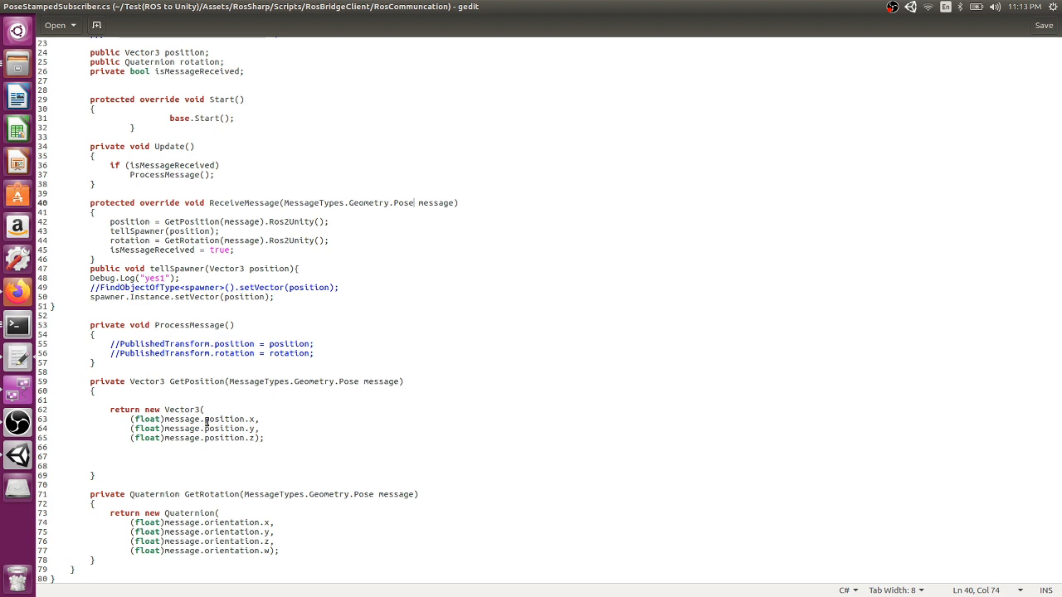
mouse_move(242, 573)
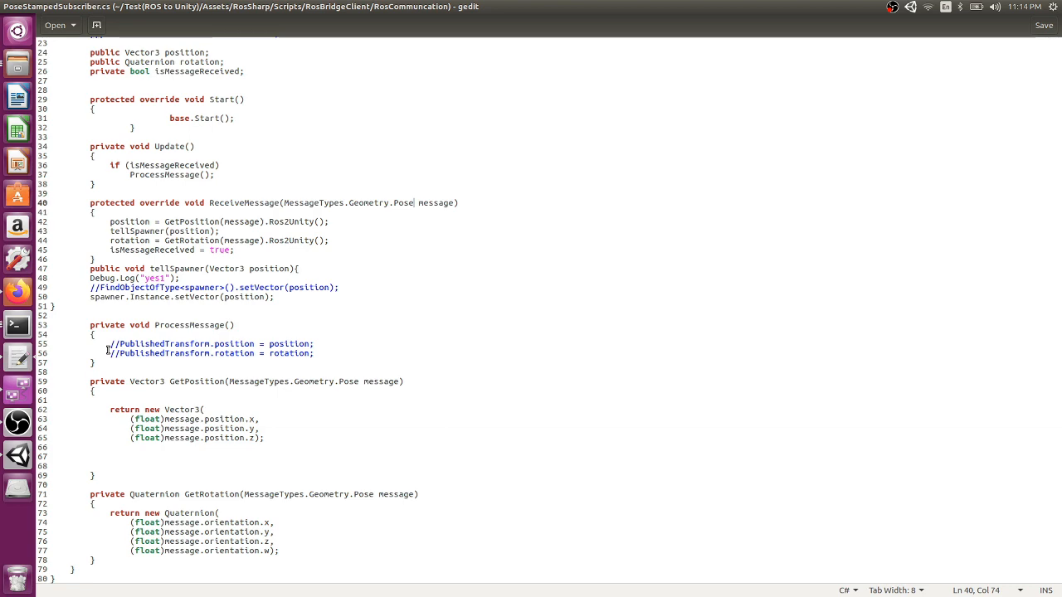
scroll(up, 3)
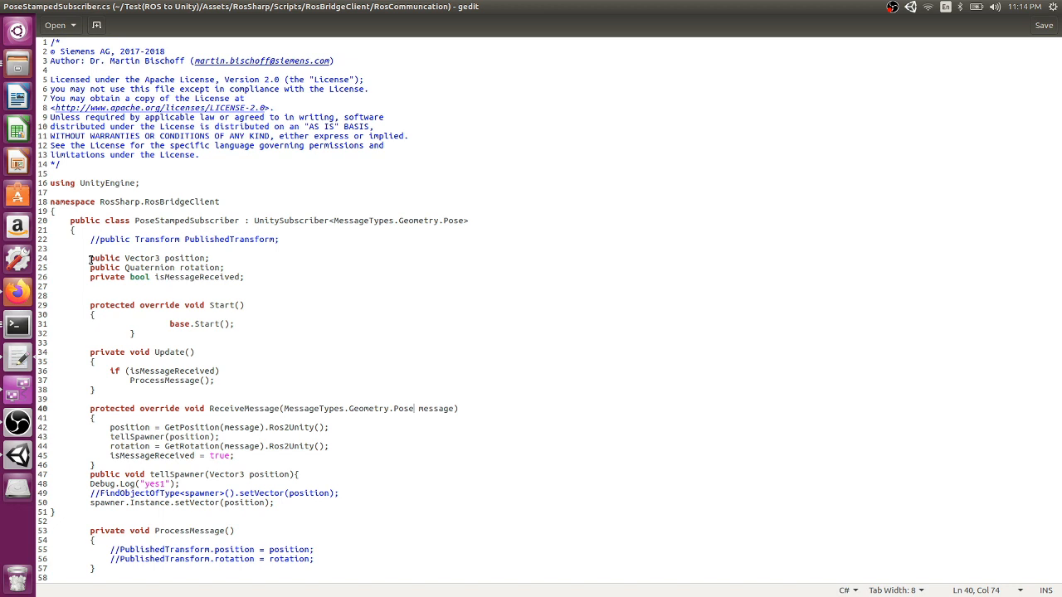
click(332, 296)
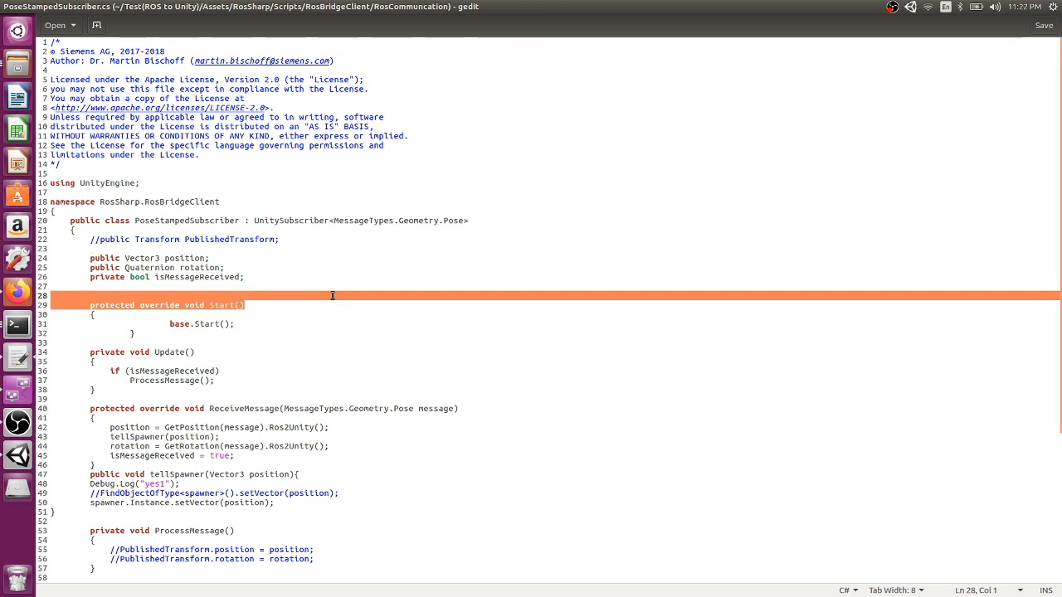
click(154, 249)
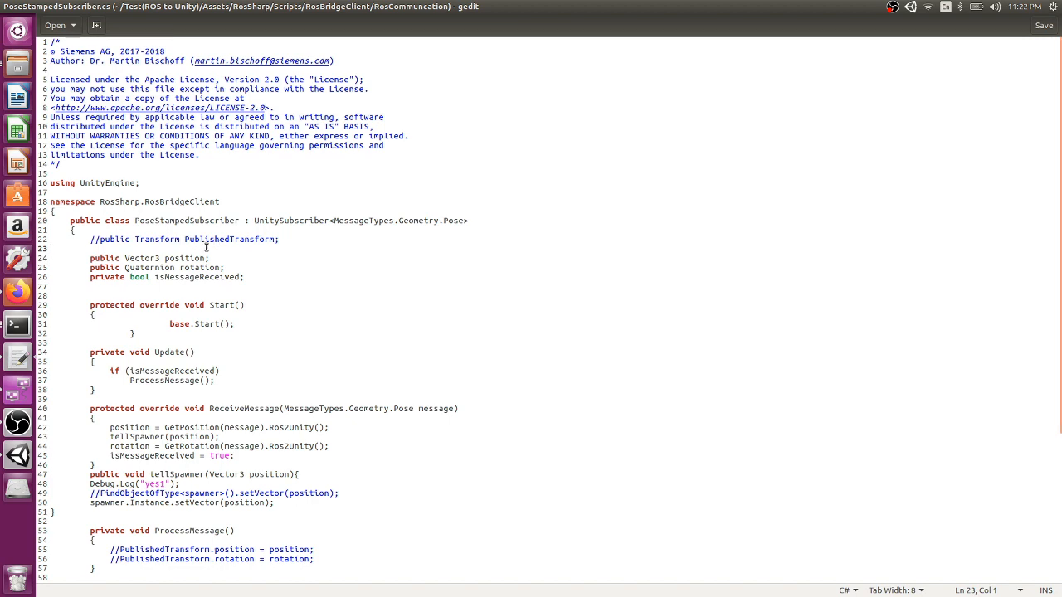
click(16, 422)
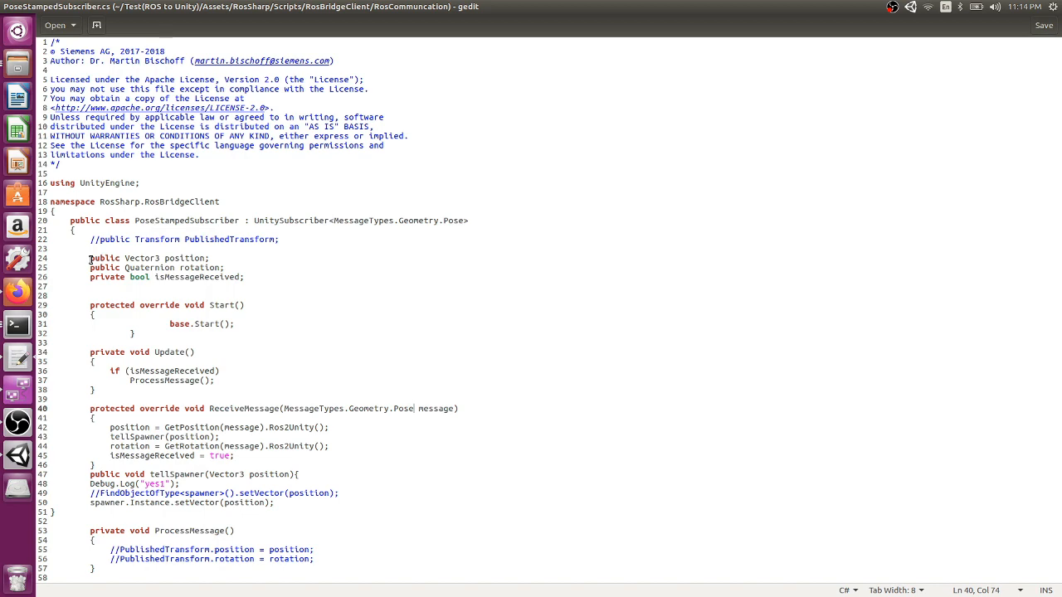
scroll(down, 3)
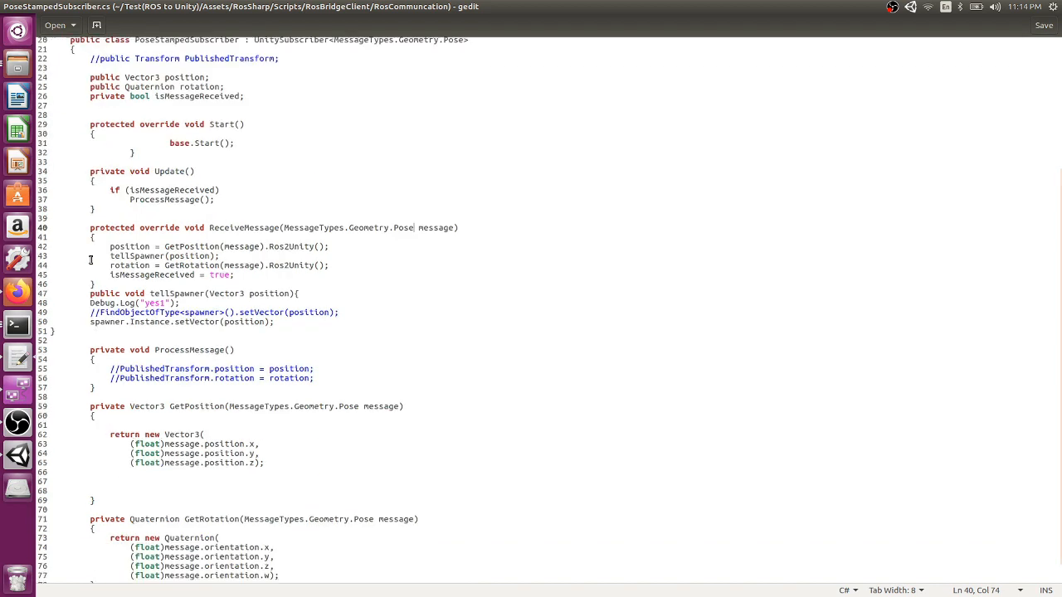
scroll(down, 3)
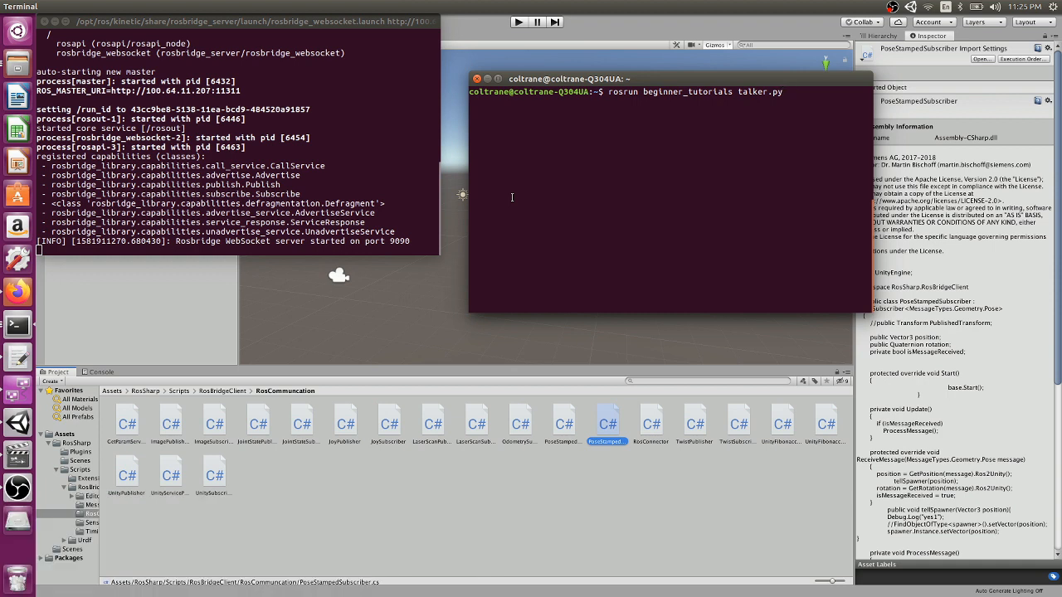
mouse_move(784, 91)
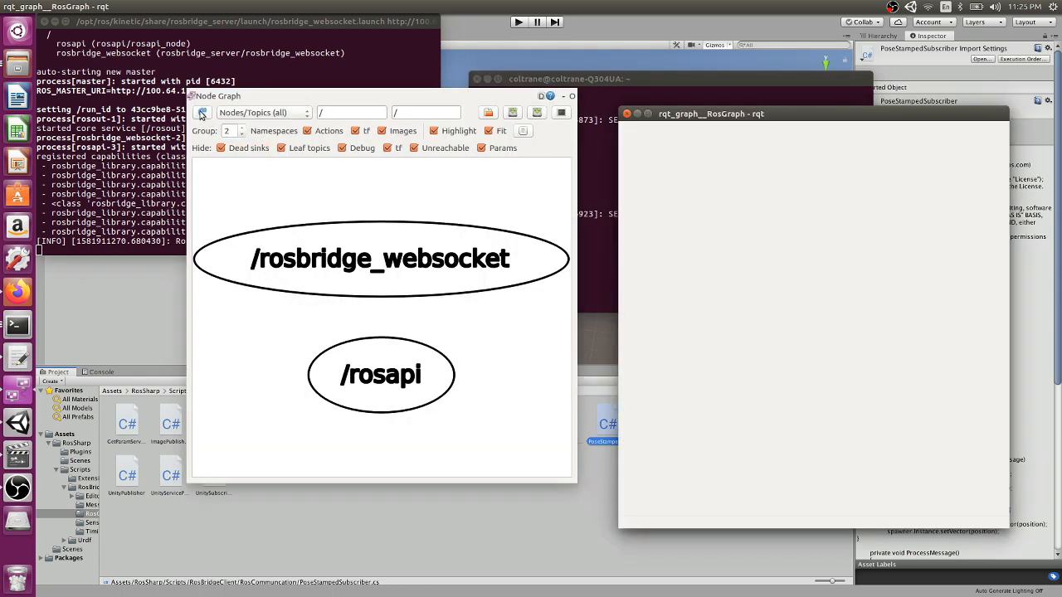
Run rosrun beginner_tutorials talker.py alongside rosbridge at ws://100.64.11.207:9090
click(202, 113)
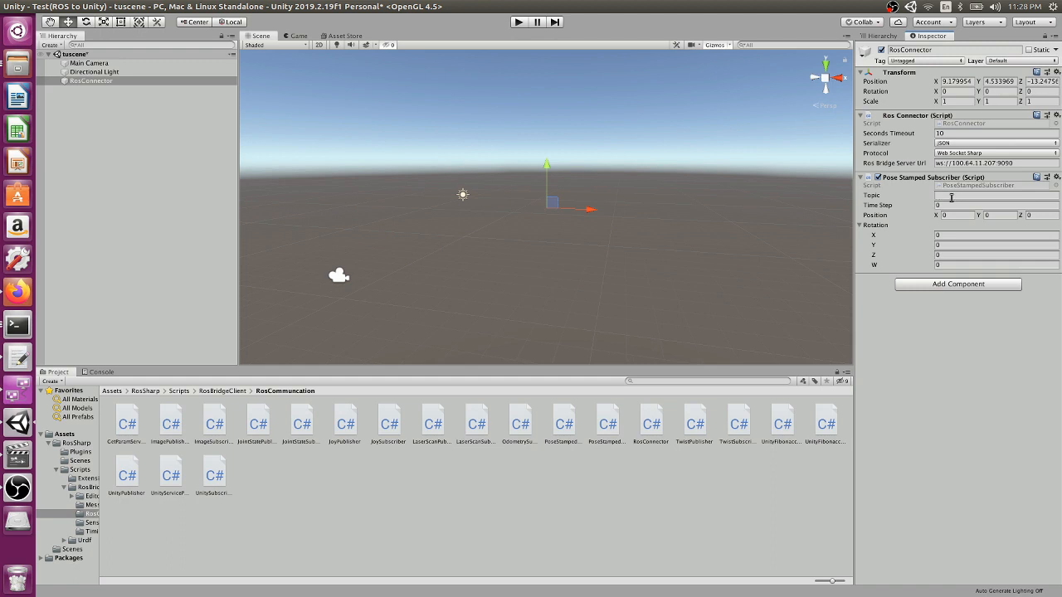
Set the Pose Stamped Subscriber's Topic field to /chatter_
click(995, 196)
text(/chatter)
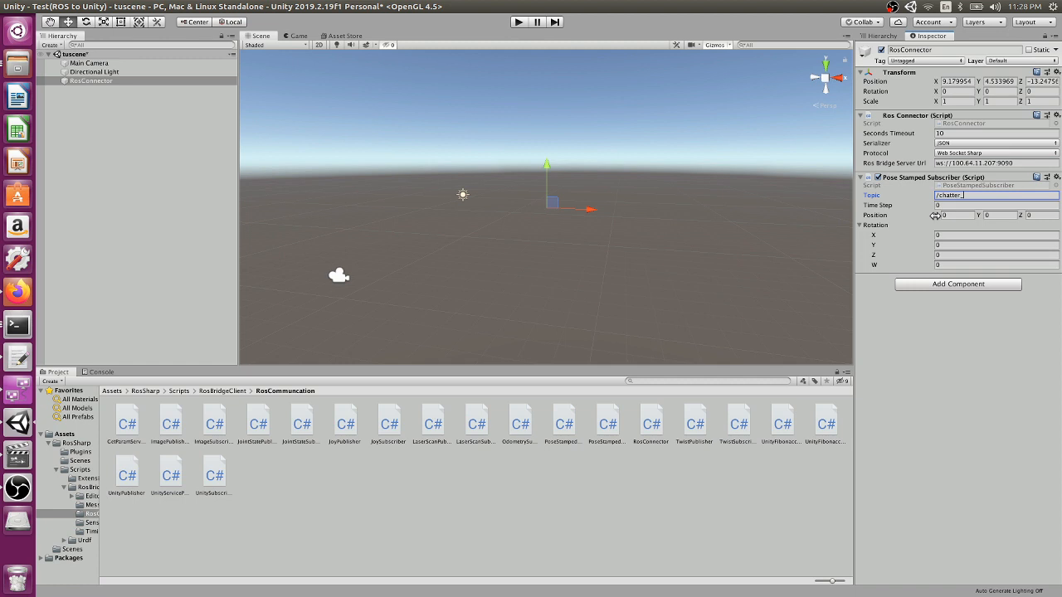
mouse_move(924, 342)
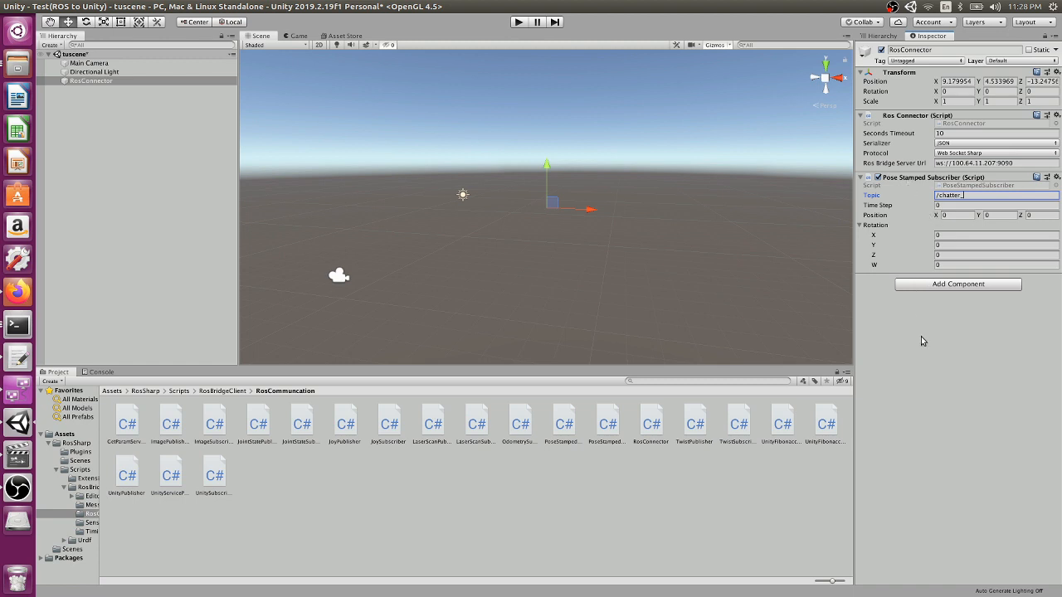
Play the scene so the subscriber's Position fields update, then switch to Terminal
click(518, 21)
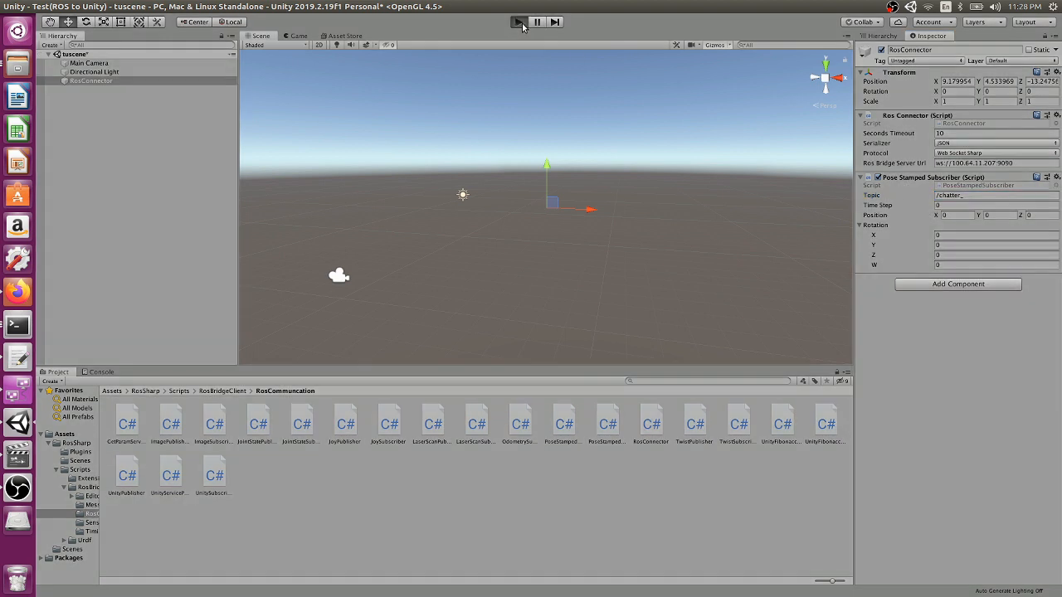
click(518, 23)
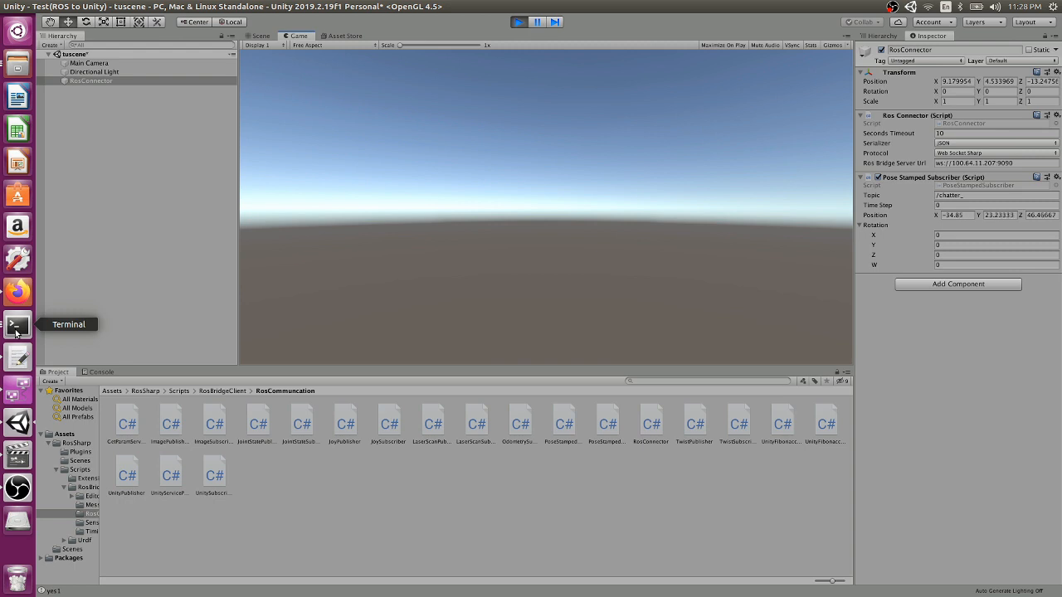
click(17, 323)
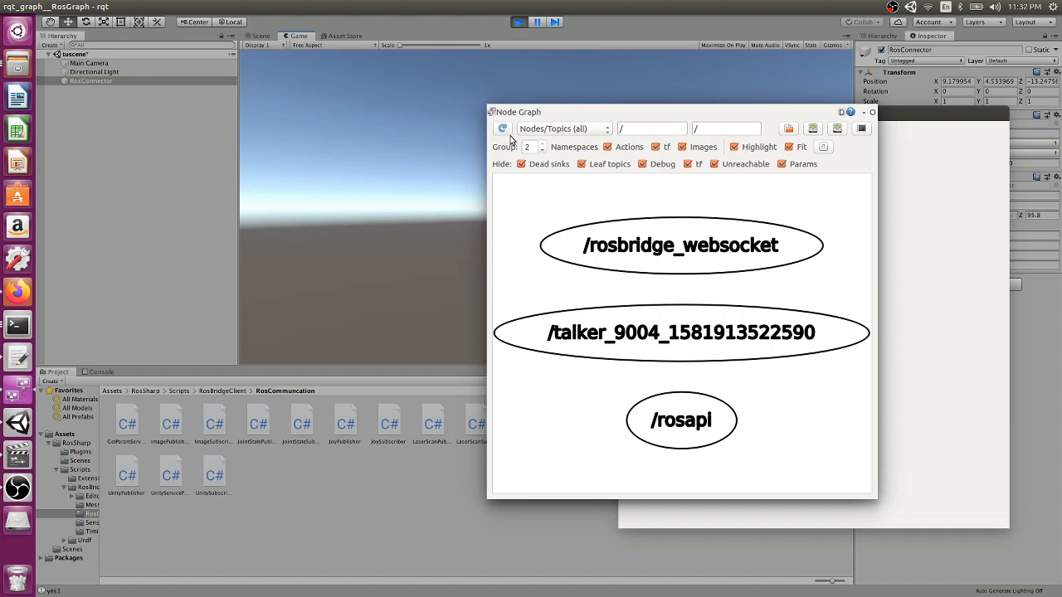
Refresh rqt_graph to show talker publishing on /chatter_ to /rosbridge_websocket
click(503, 130)
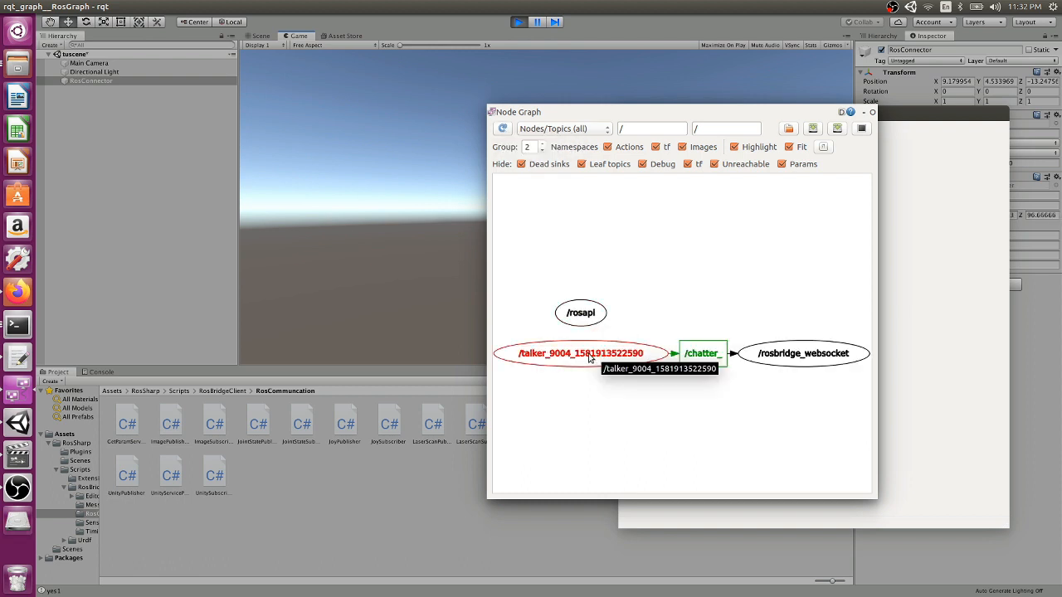
mouse_move(702, 352)
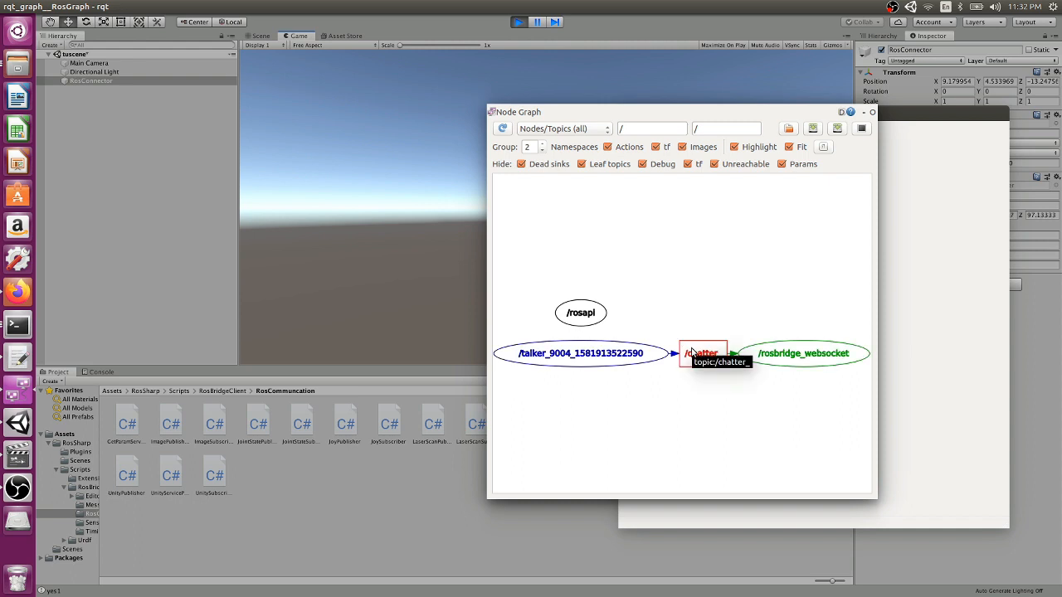
mouse_move(767, 415)
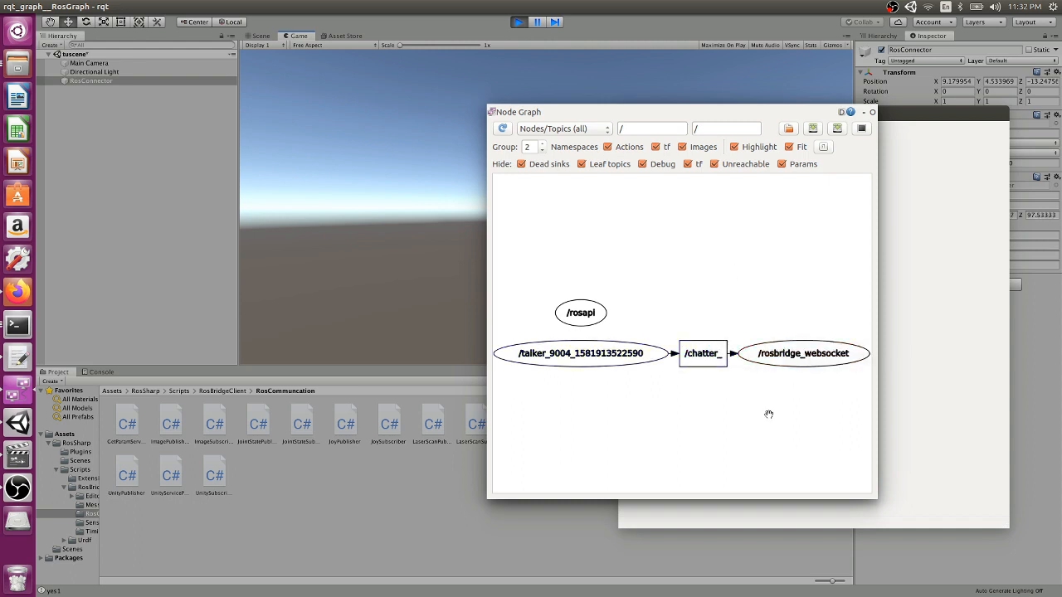